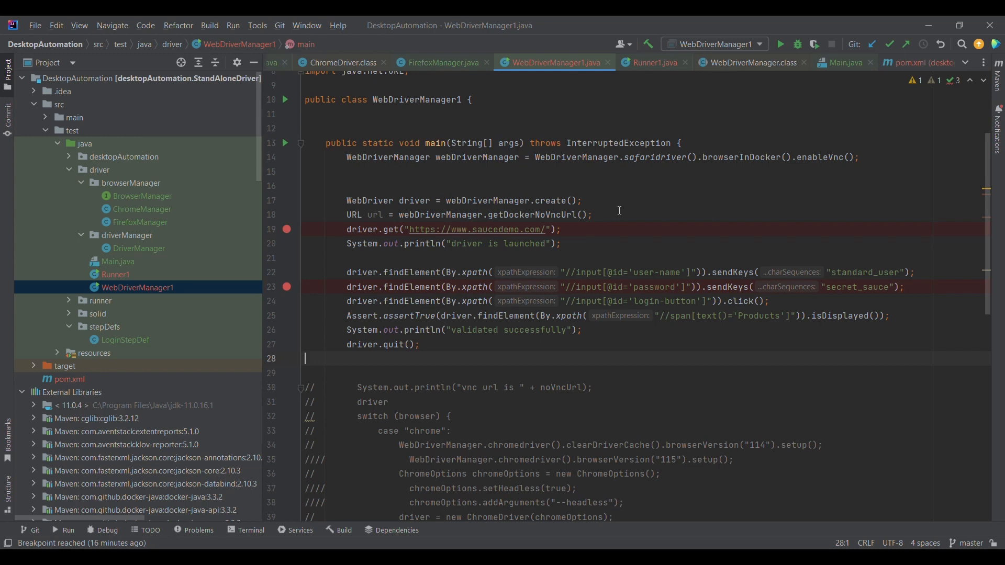
mouse_move(444, 188)
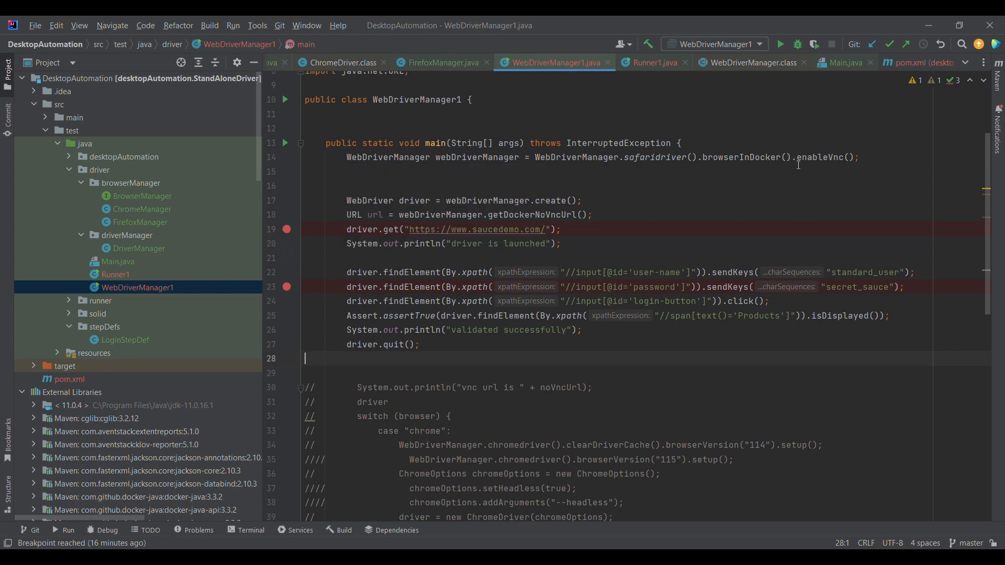
mouse_move(711, 171)
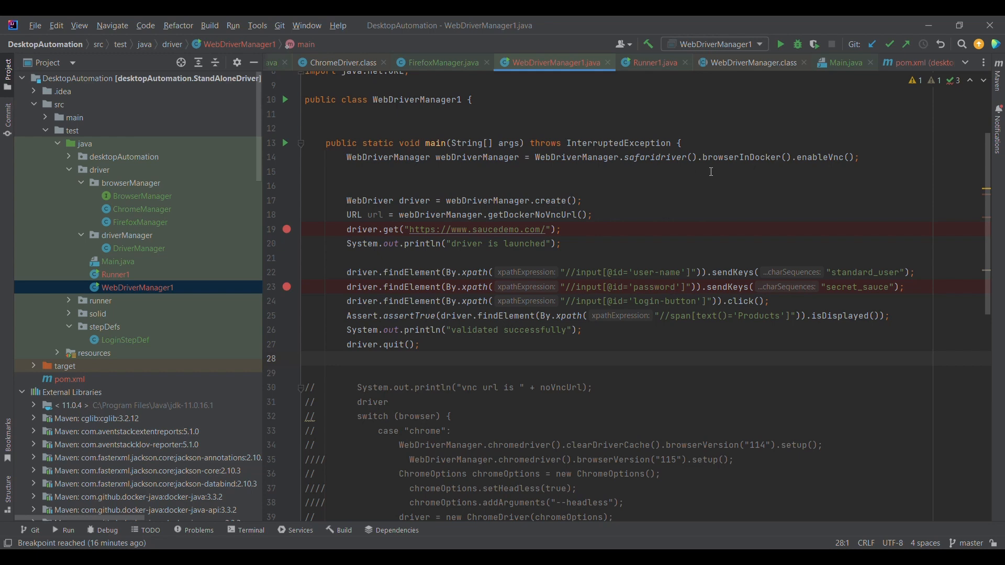
mouse_move(640, 157)
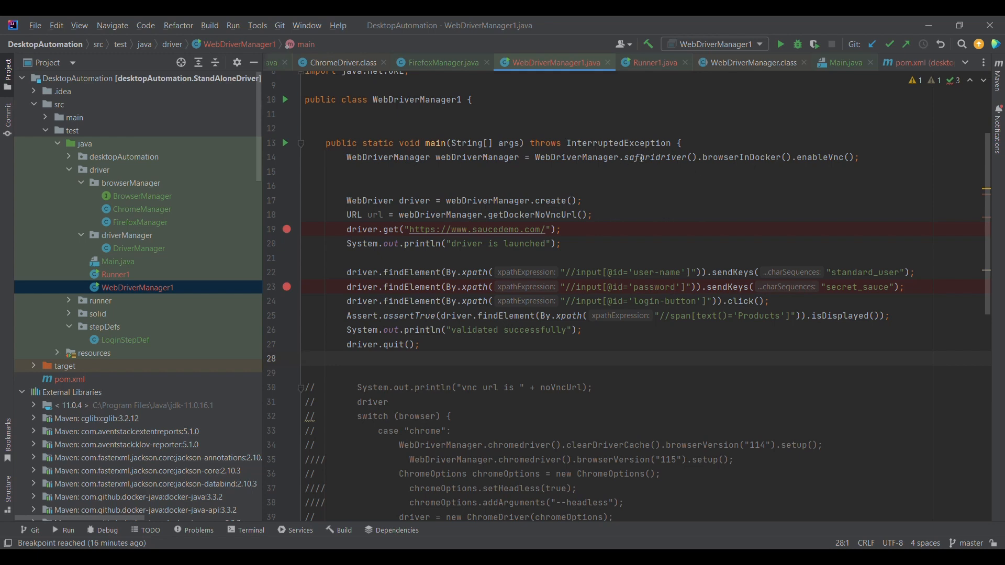
mouse_move(647, 157)
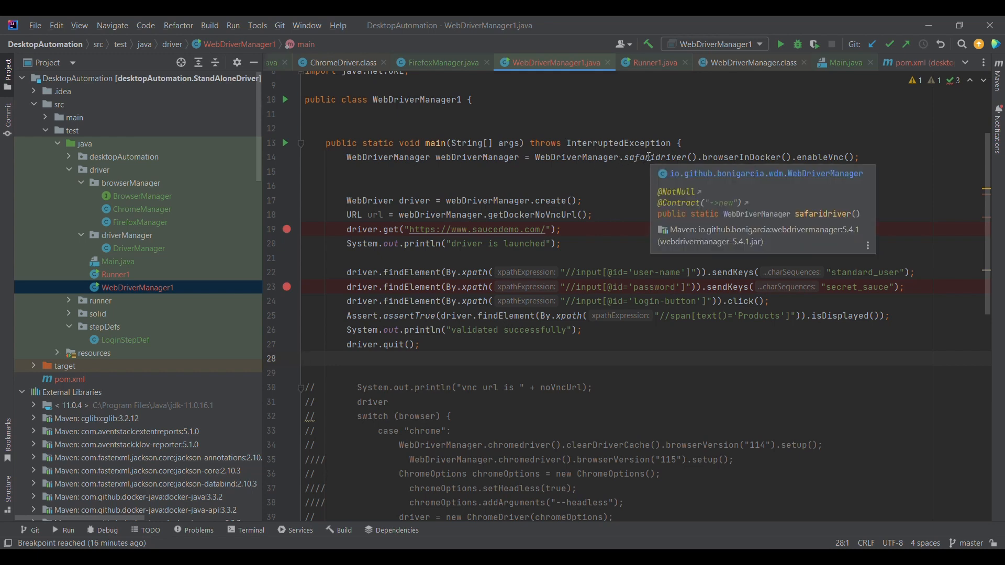
Run docker ps in Command Prompt, confirming no containers are currently running.
click(660, 157)
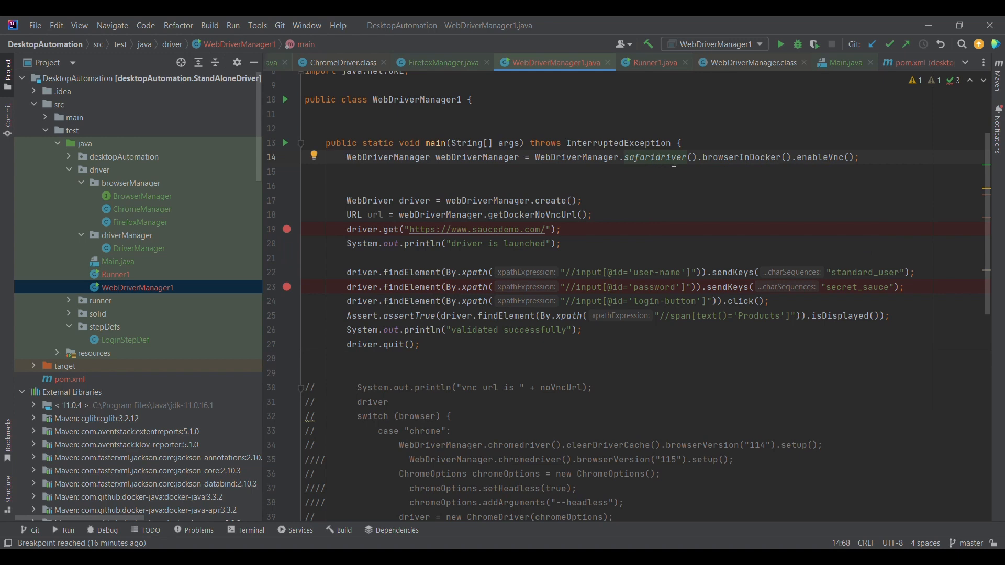
mouse_move(668, 161)
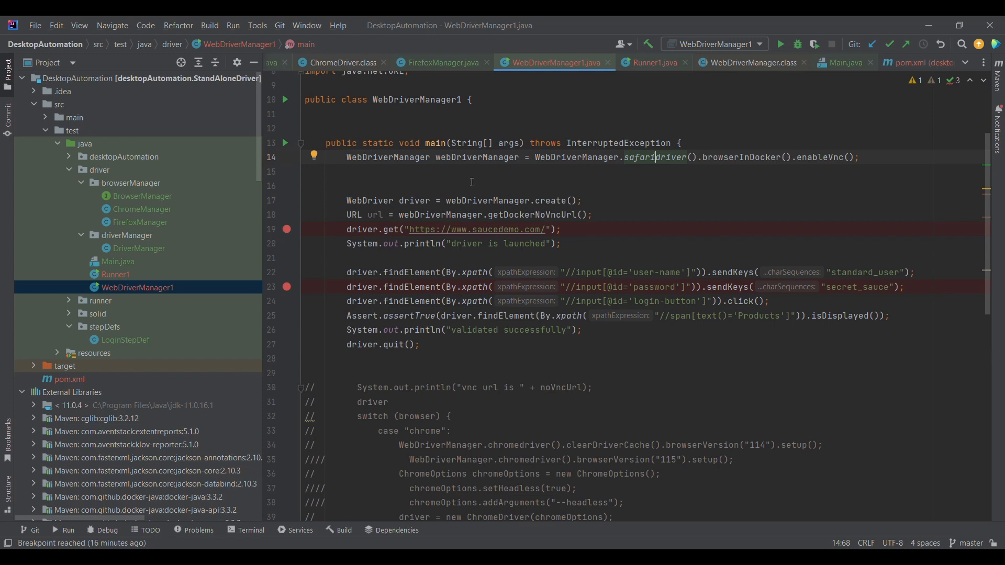
double_click(578, 157)
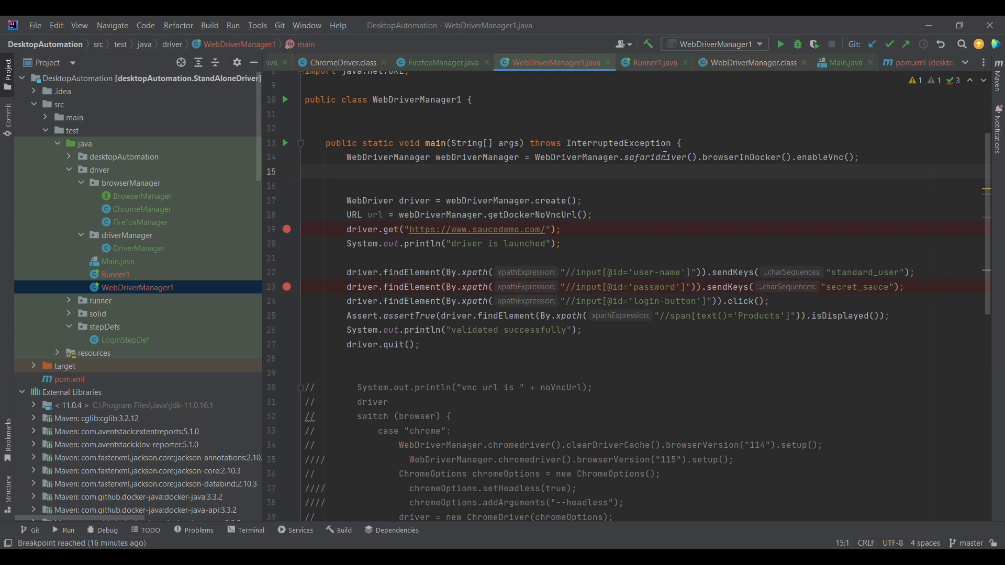
mouse_move(731, 157)
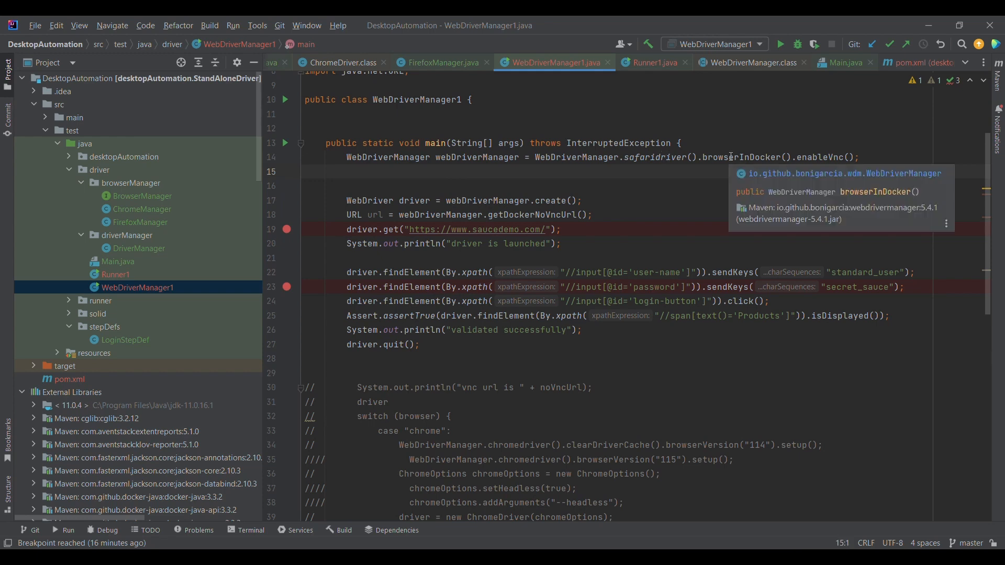
mouse_move(780, 197)
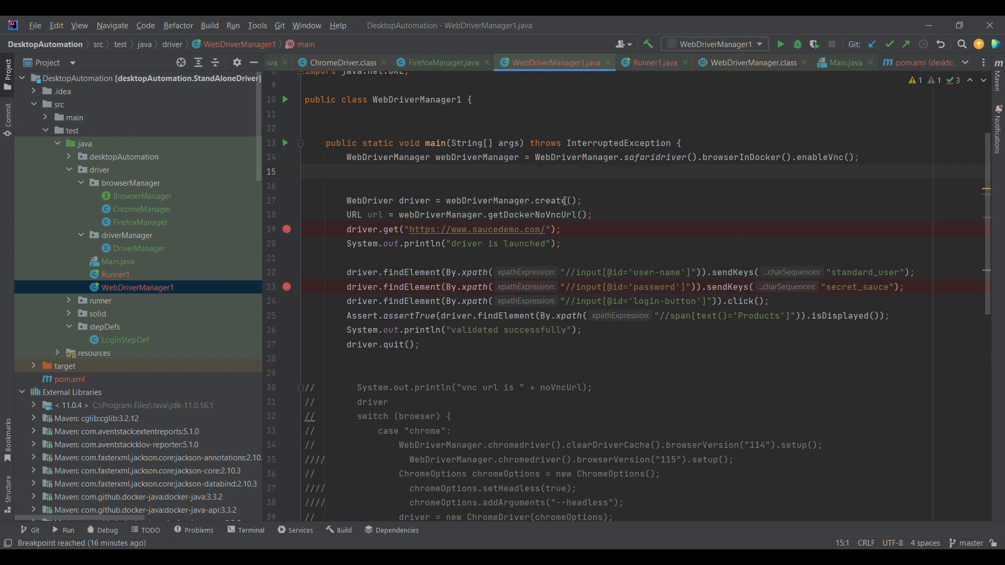
mouse_move(555, 200)
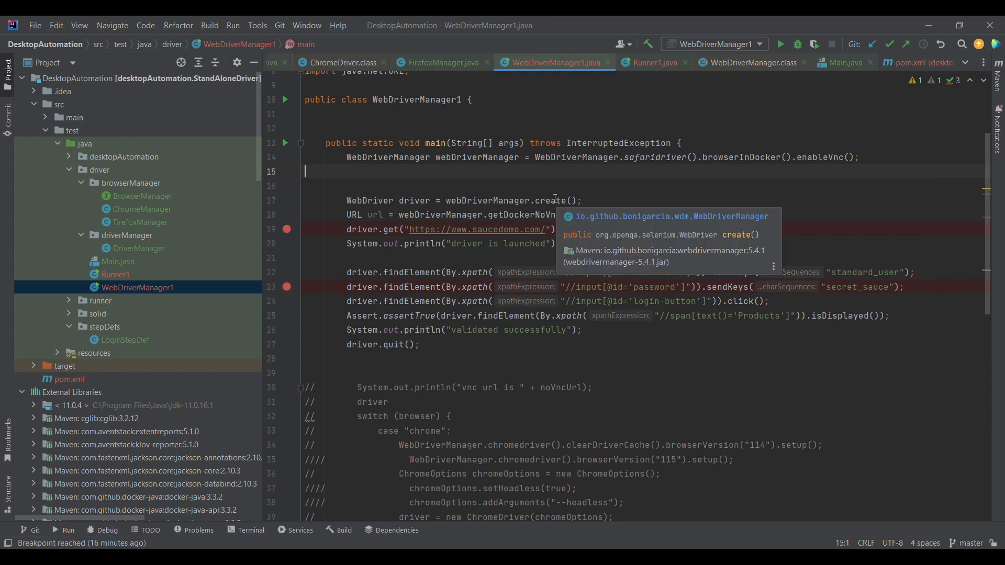
mouse_move(696, 241)
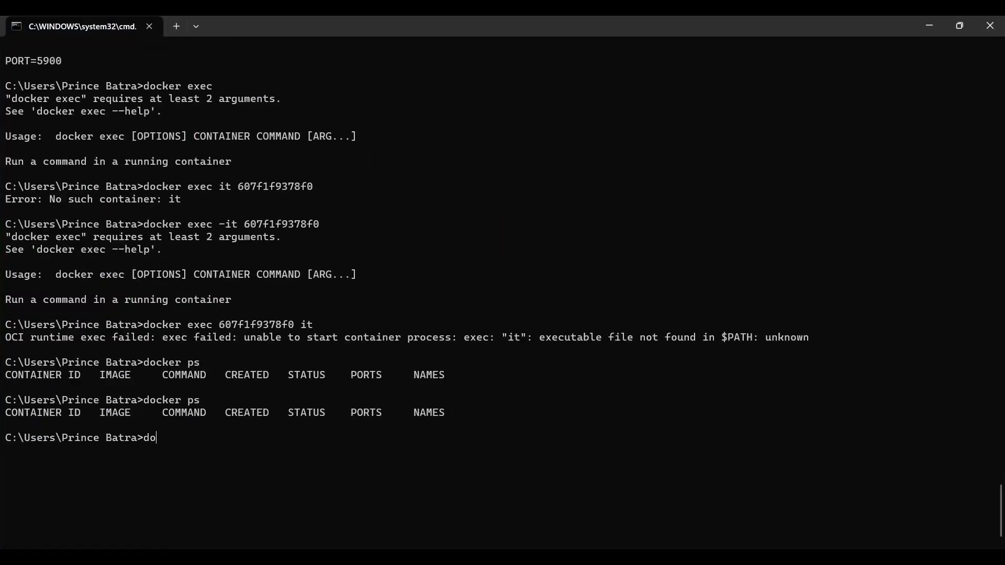
text(cker ps)
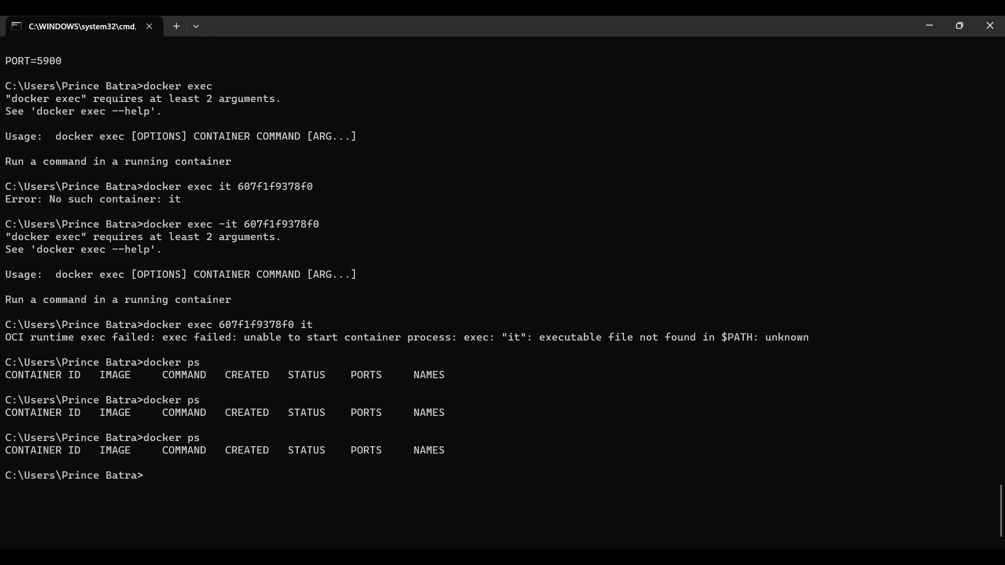
mouse_move(215, 457)
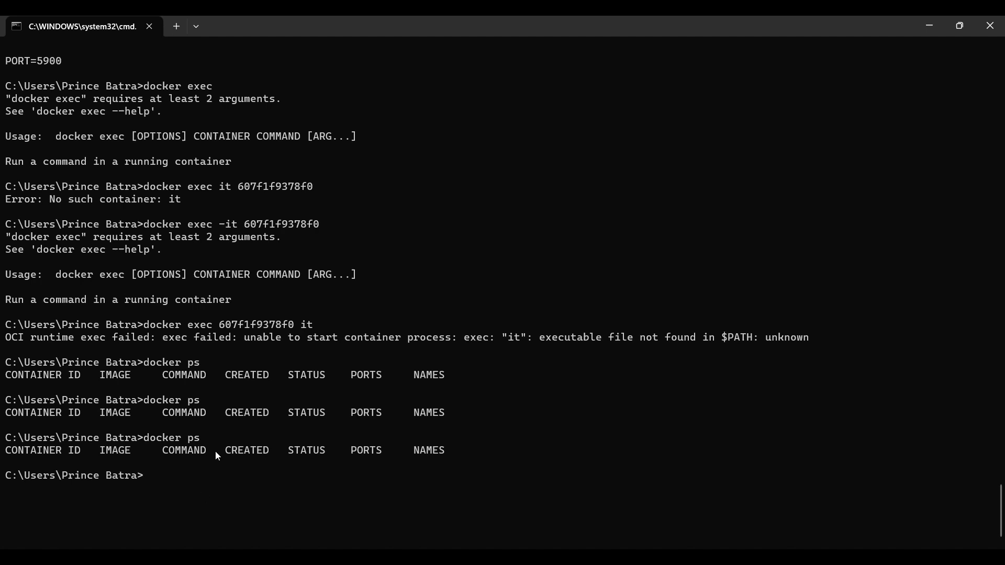
mouse_move(208, 456)
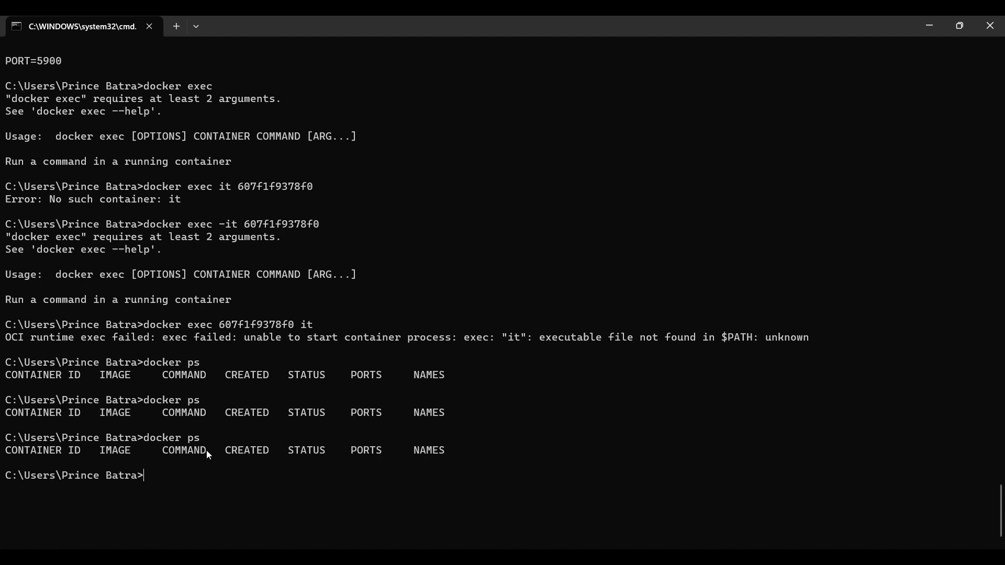
mouse_move(139, 516)
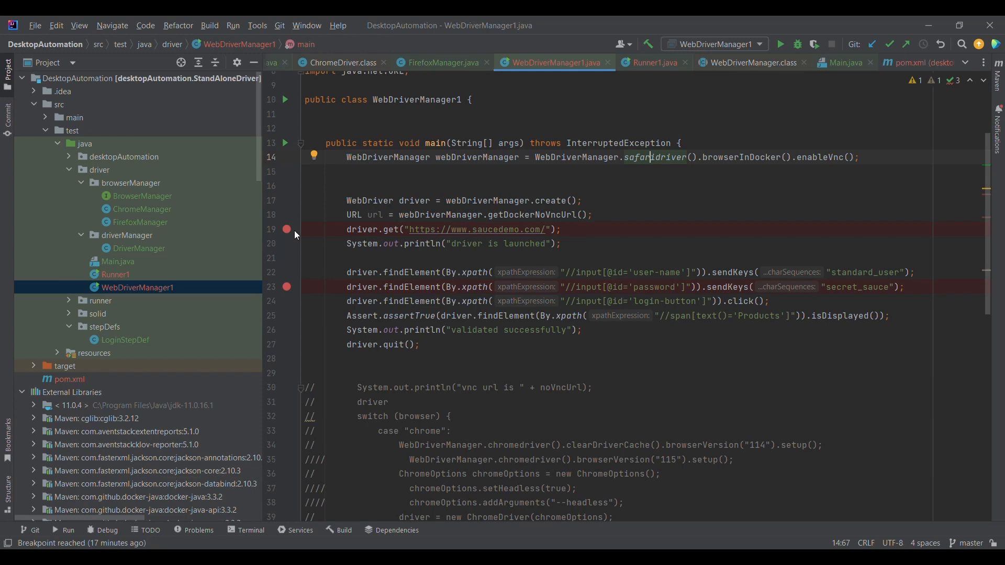
Remove the line 19 breakpoint and start WebDriverManager1 under the debugger, watching the console connect.
click(285, 230)
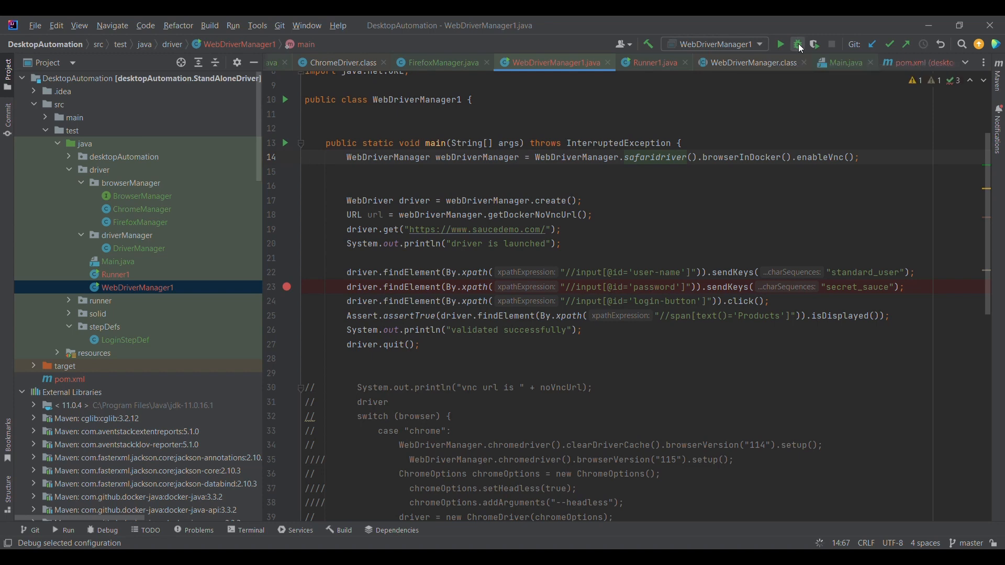
click(798, 44)
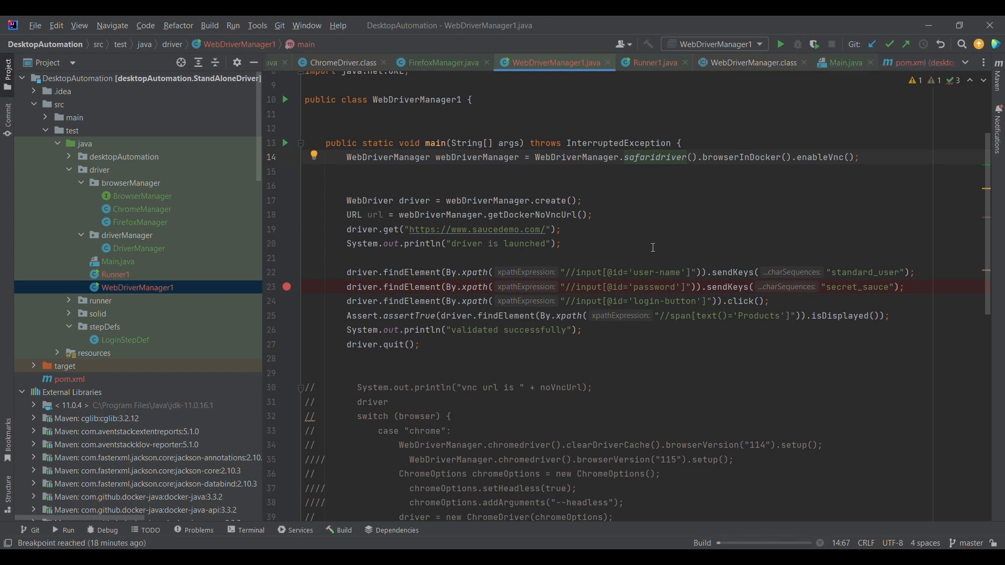
click(798, 44)
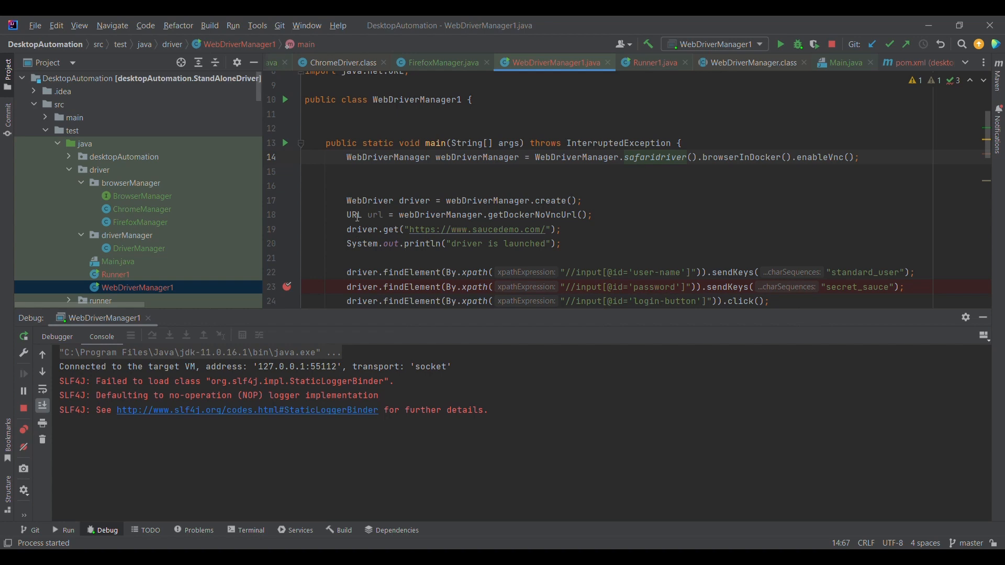
mouse_move(433, 209)
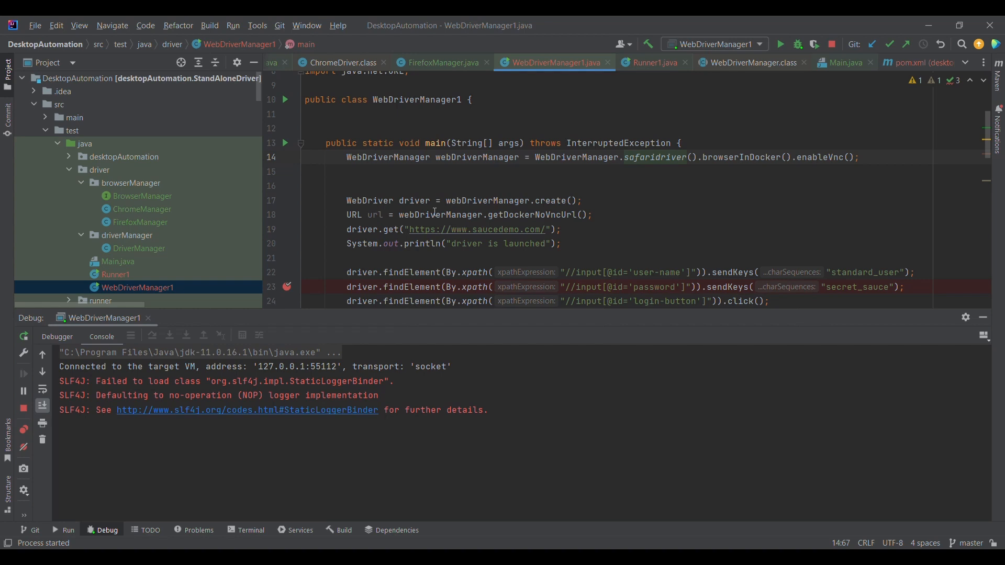
mouse_move(567, 214)
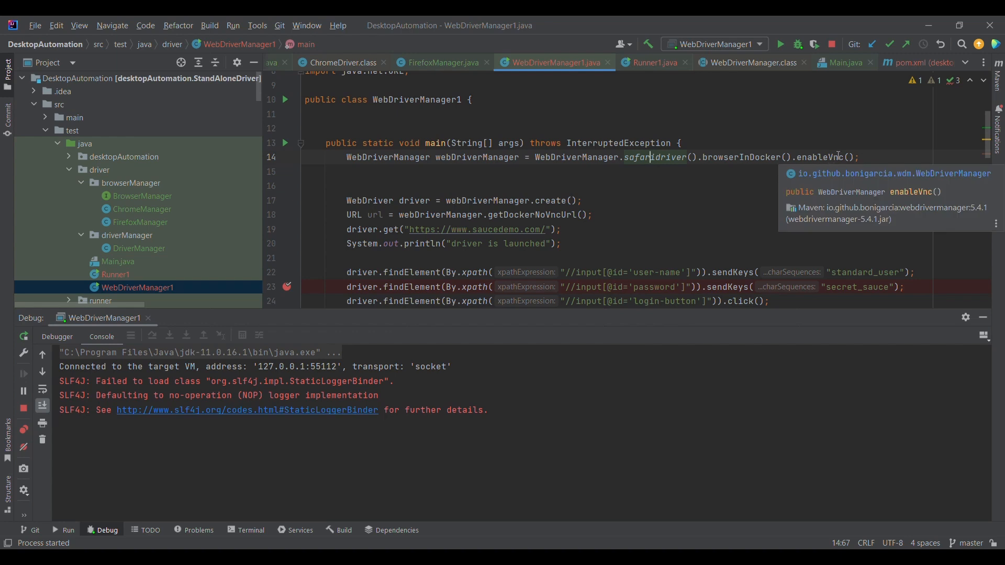
click(837, 157)
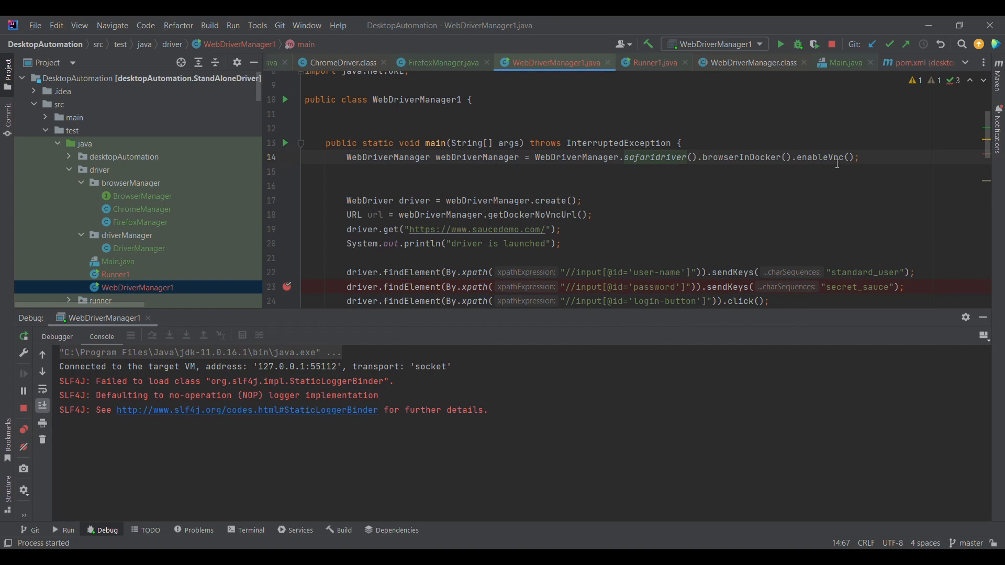
mouse_move(827, 157)
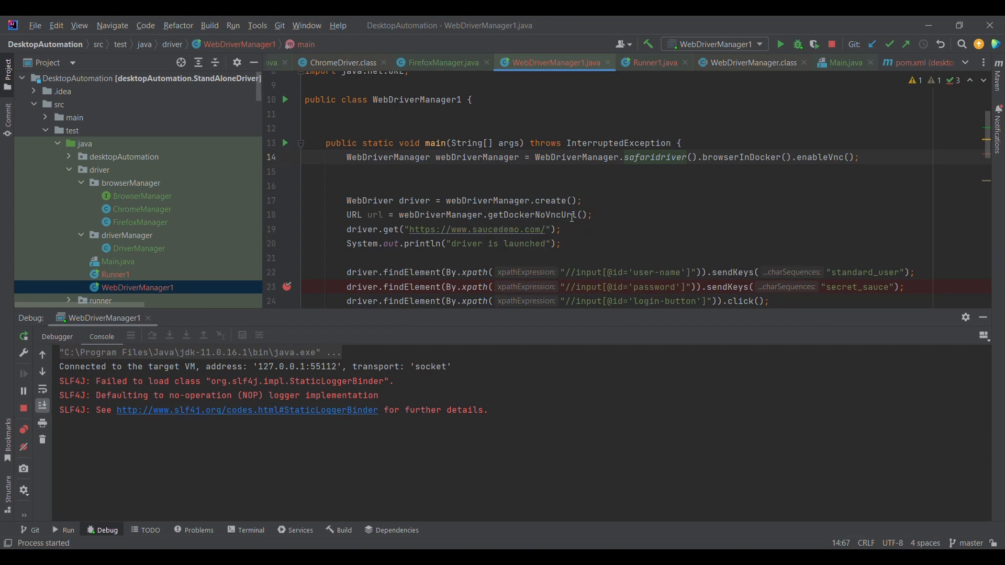
mouse_move(715, 187)
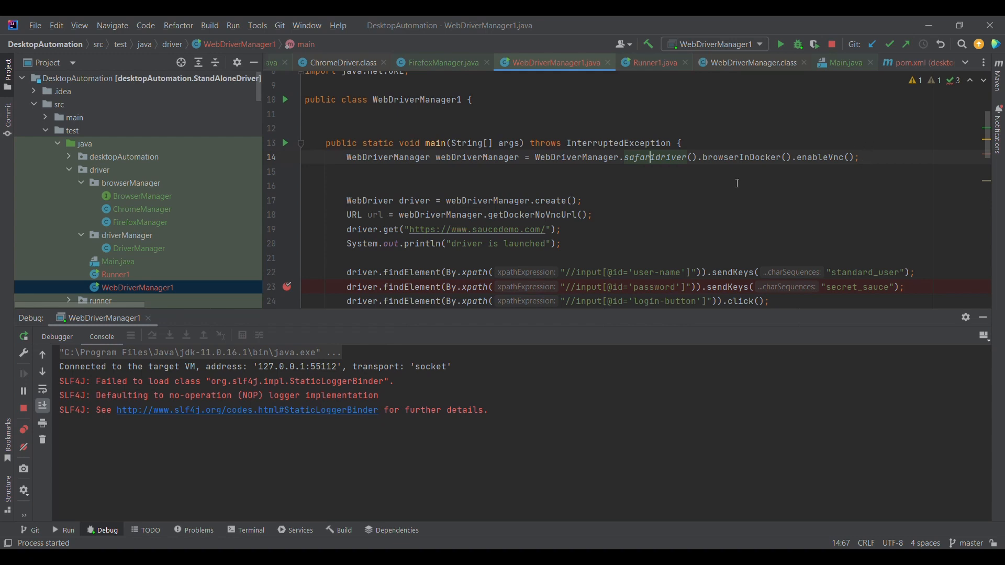
mouse_move(378, 228)
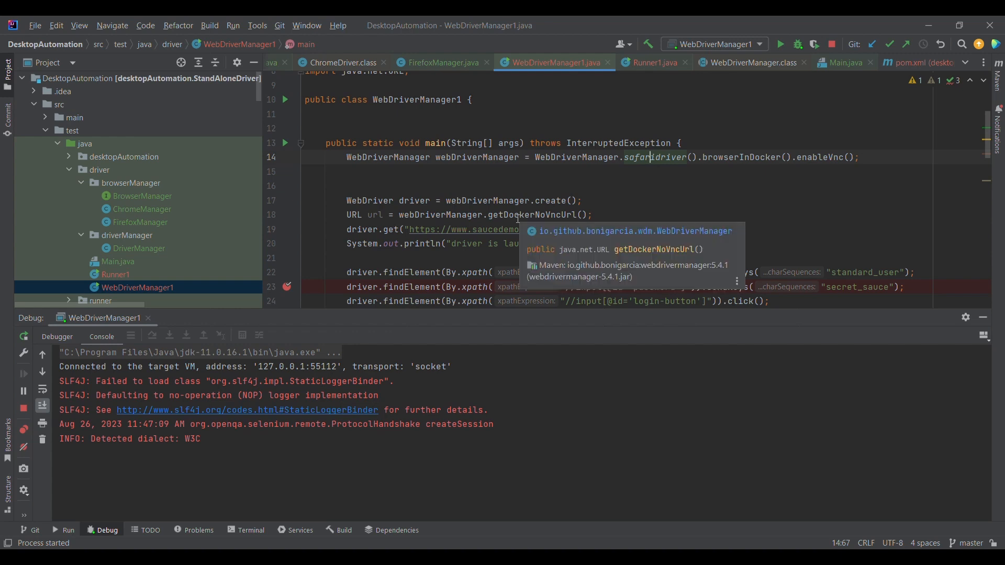
mouse_move(566, 201)
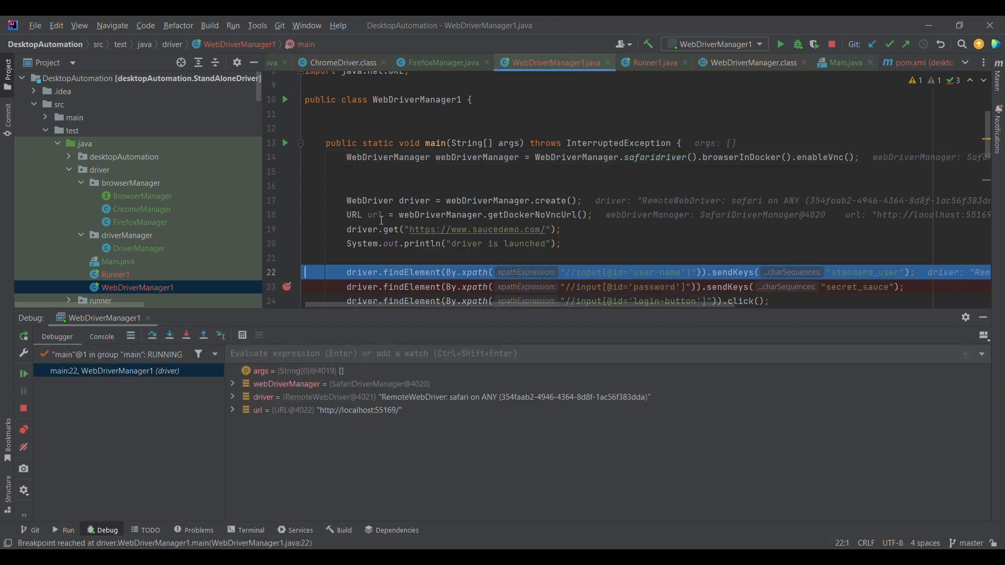
Copy the localhost:55169 noVNC address from the url variable at the line 22 breakpoint.
right_click(289, 411)
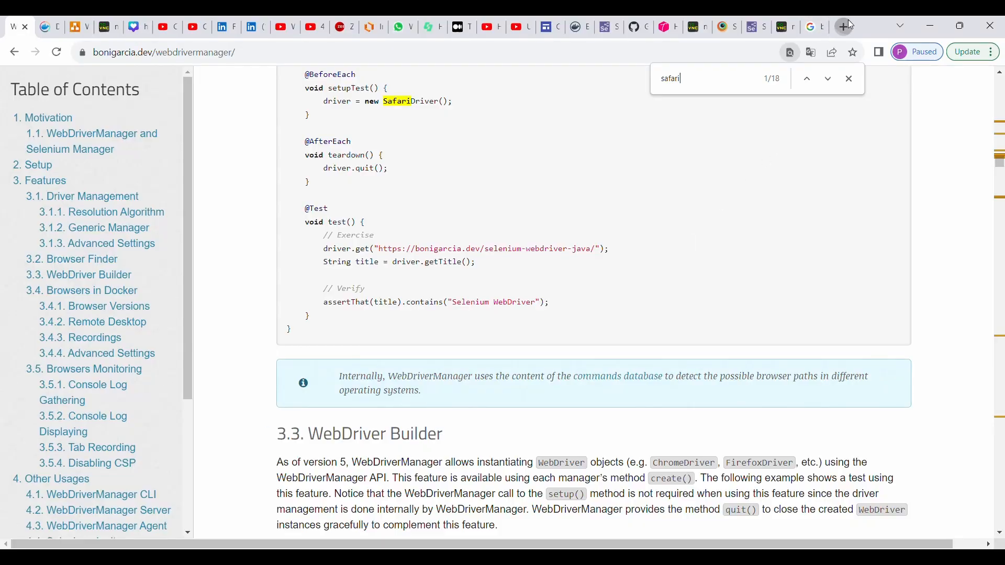
click(843, 25)
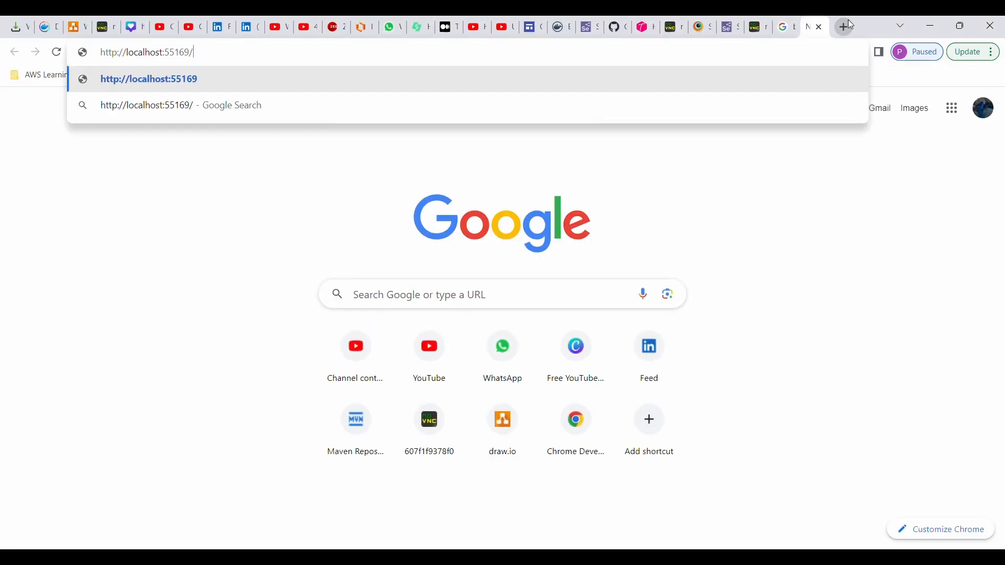
key(Enter)
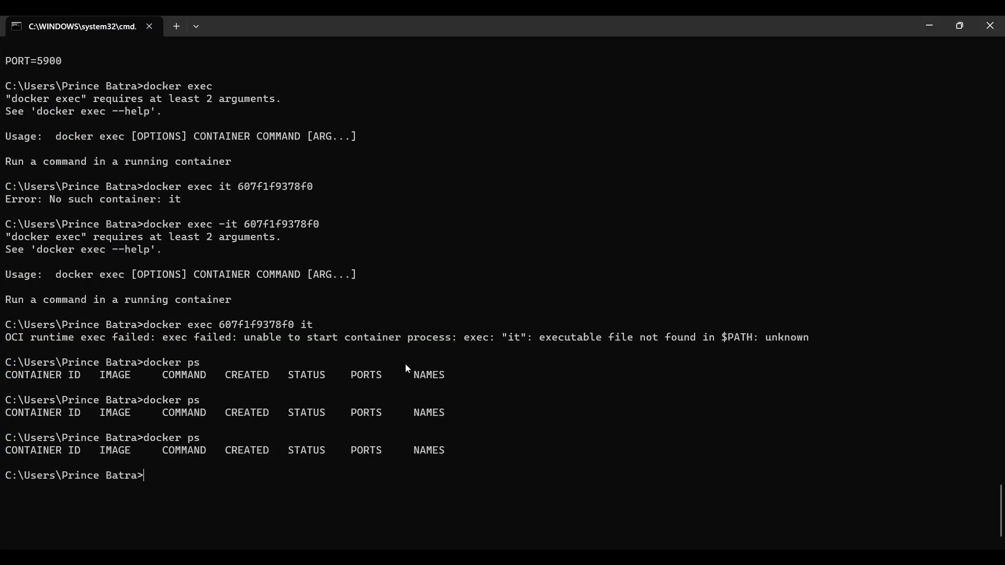
Run docker ps, listing the bonigarcia/novnc (port 55169) and browsers/safari:15.0 containers.
text(docker ps)
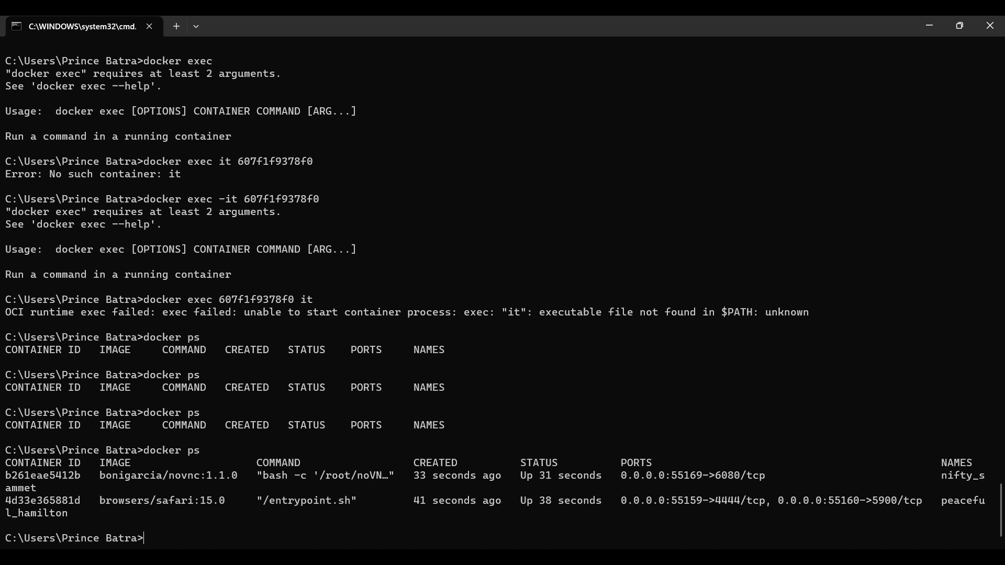
mouse_move(142, 505)
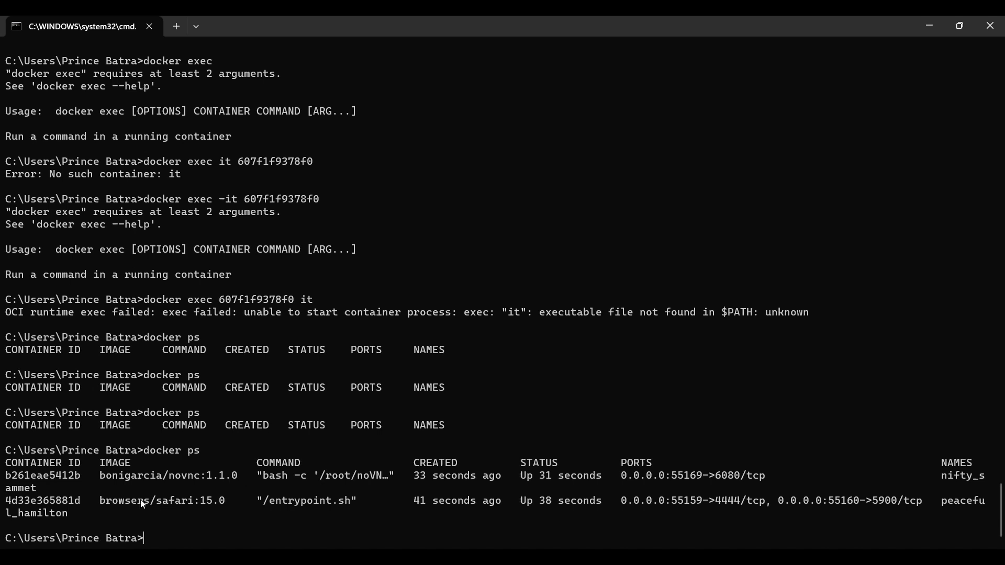
mouse_move(121, 484)
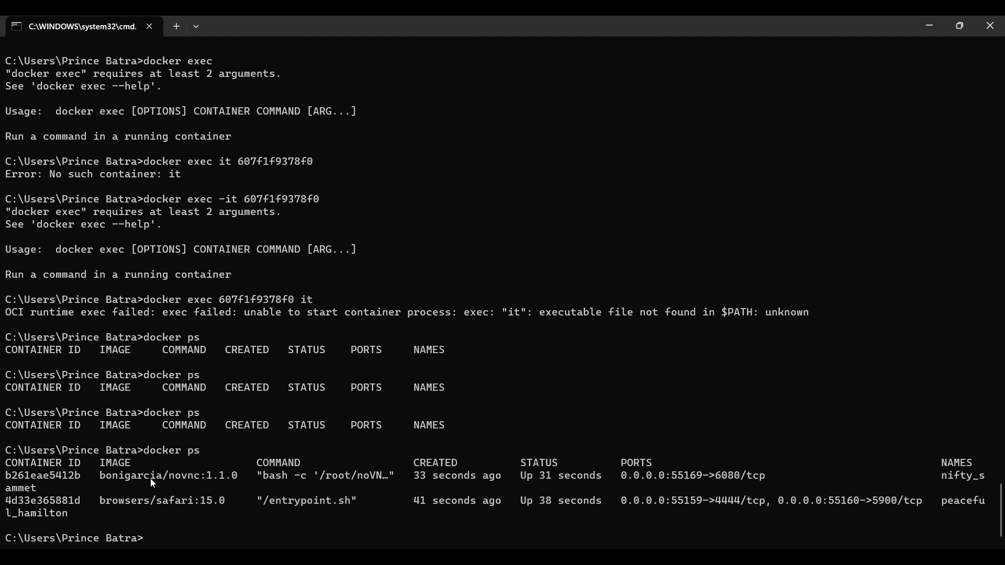
mouse_move(207, 484)
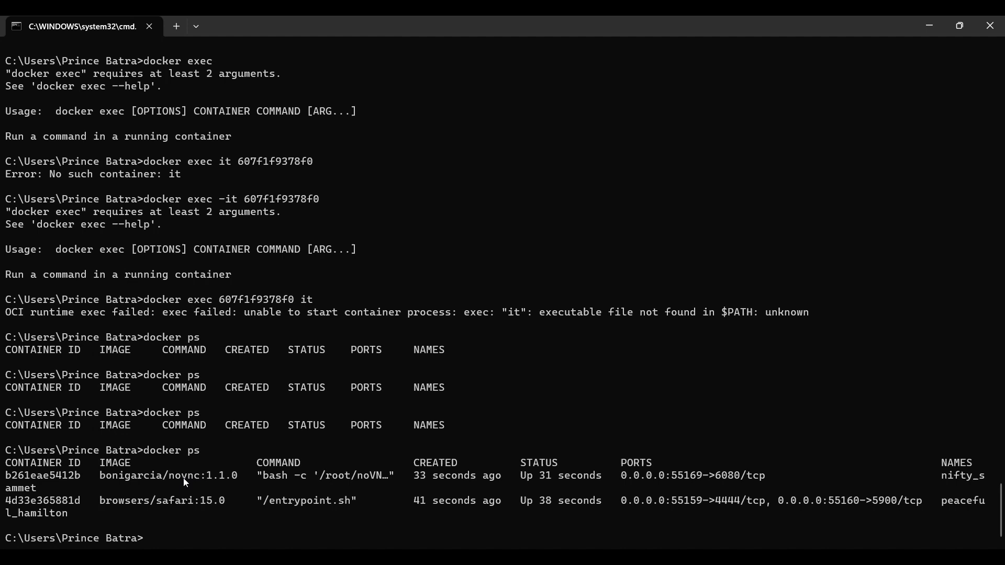
mouse_move(358, 484)
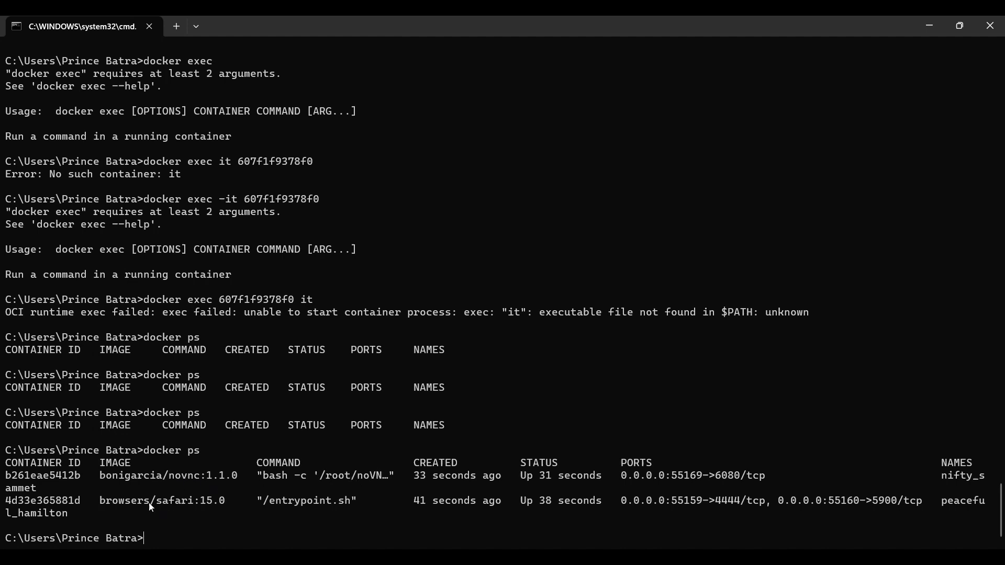
mouse_move(203, 498)
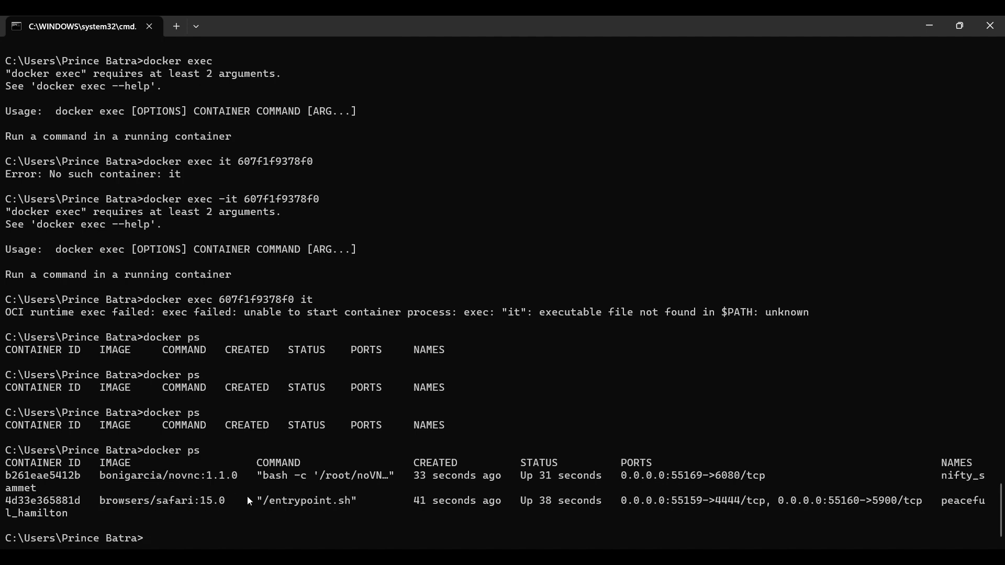
mouse_move(333, 507)
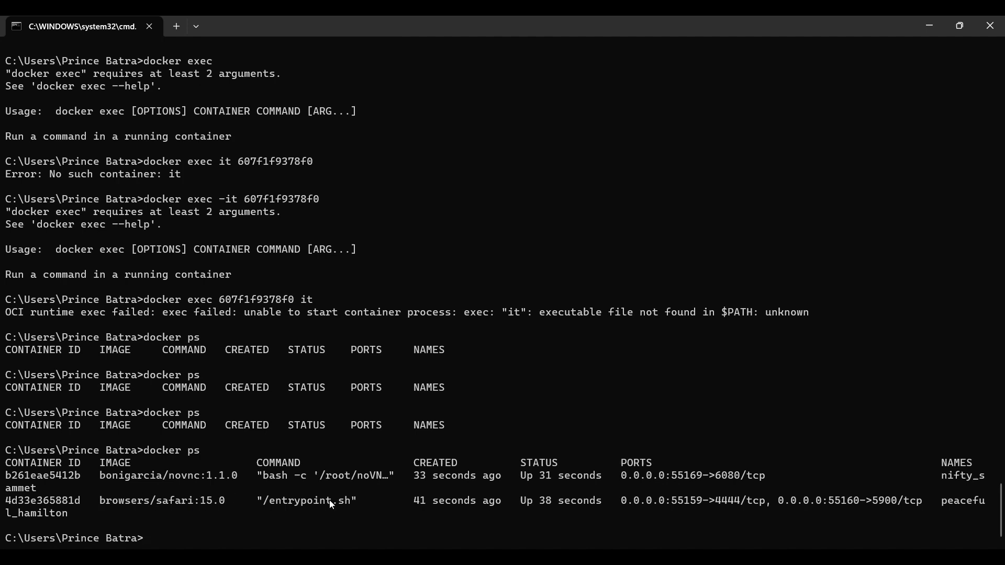
mouse_move(345, 501)
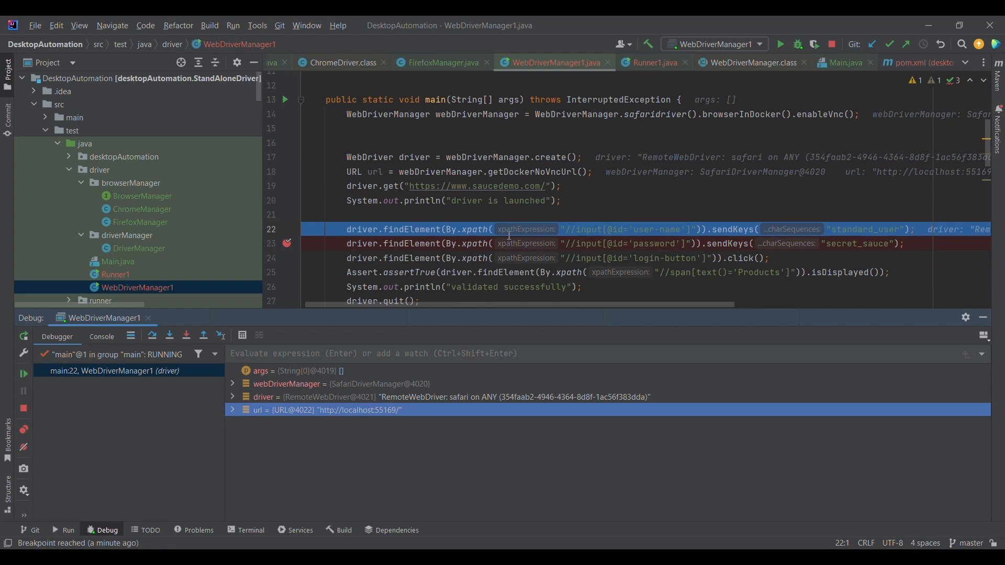
mouse_move(121, 397)
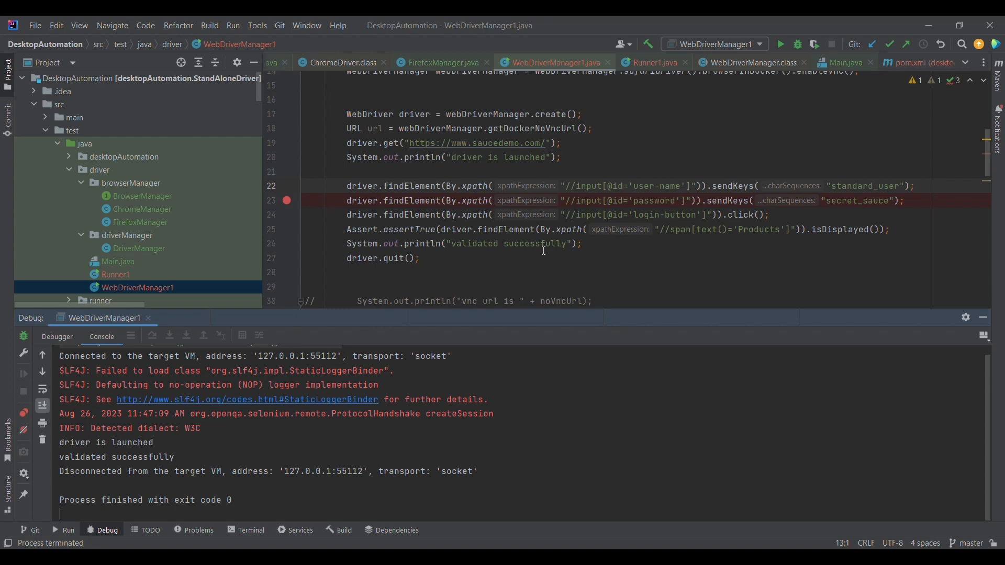
mouse_move(479, 40)
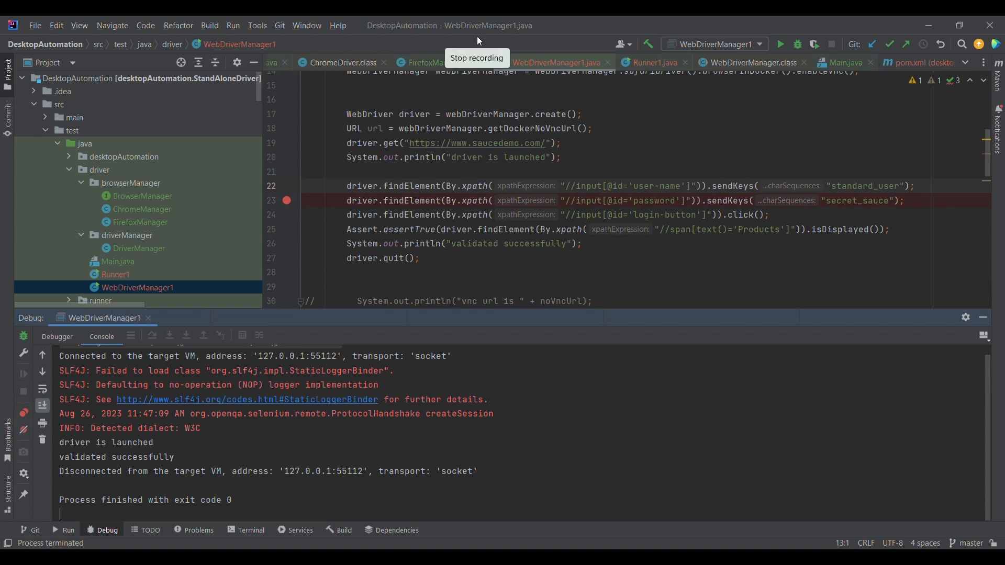